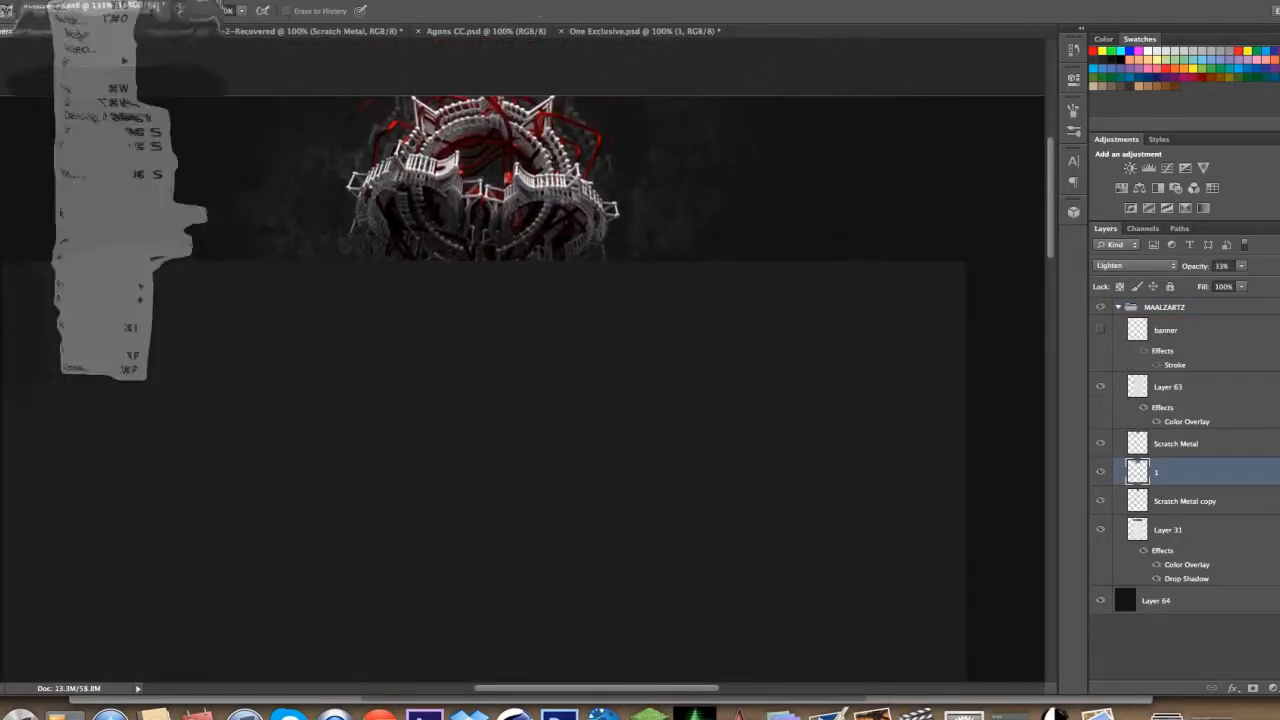
Step: Add low-opacity Lighten-blended texture layers (about 8–11%) beneath Scratch Metal
{"action": "left_click", "coordinate": [640, 30]}
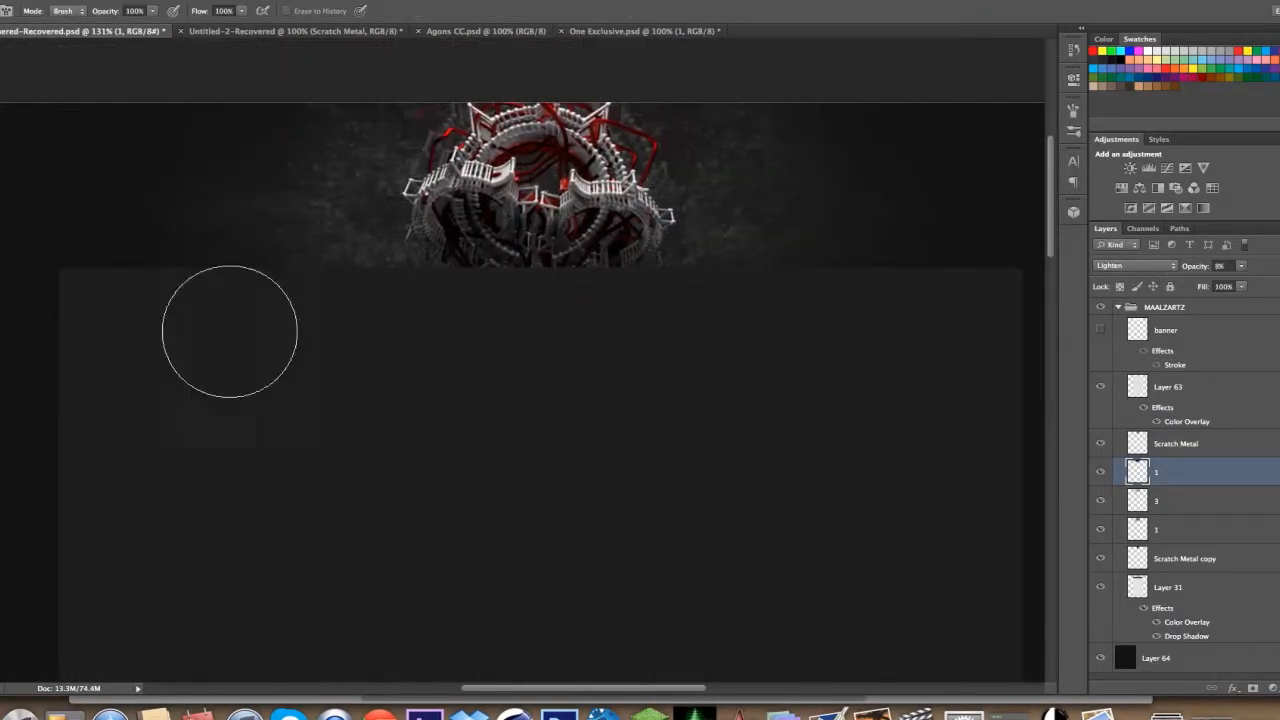
{"action": "left_click", "coordinate": [1135, 265]}
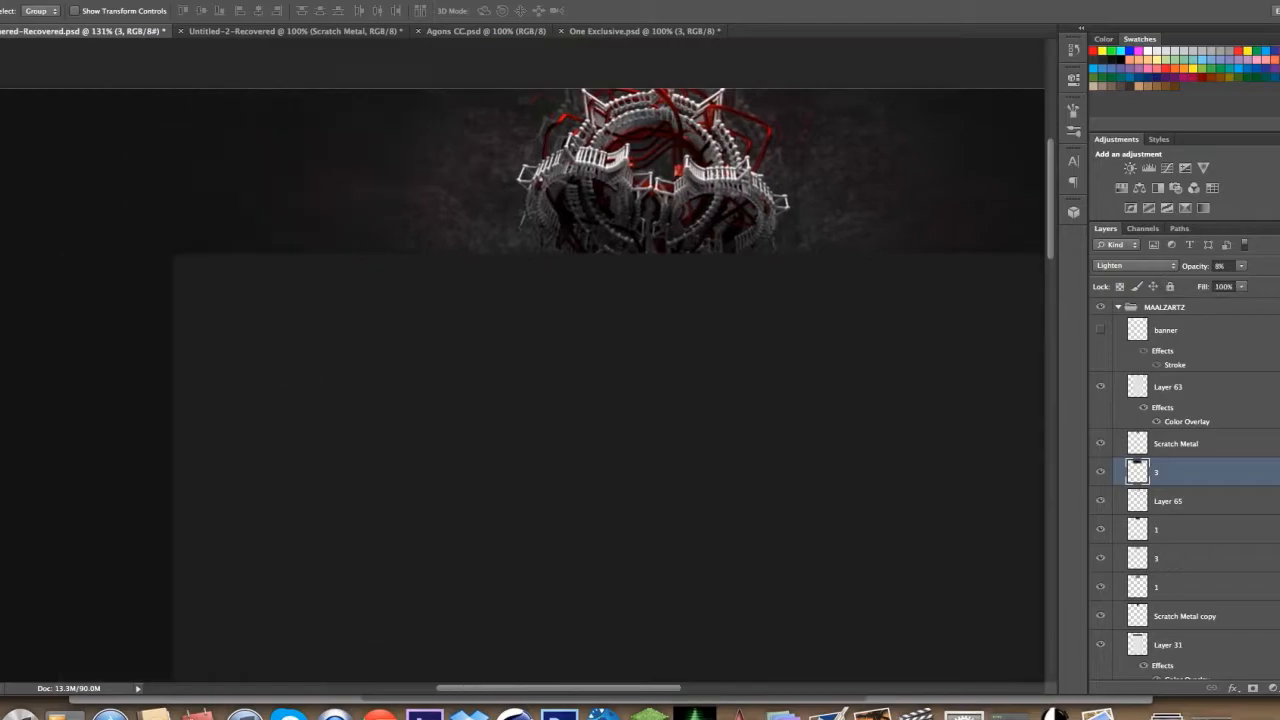
Step: Add Screen-blended Hue/Saturation layers at 81% opacity, then move to One Exclusive.psd
{"action": "left_click", "coordinate": [638, 31]}
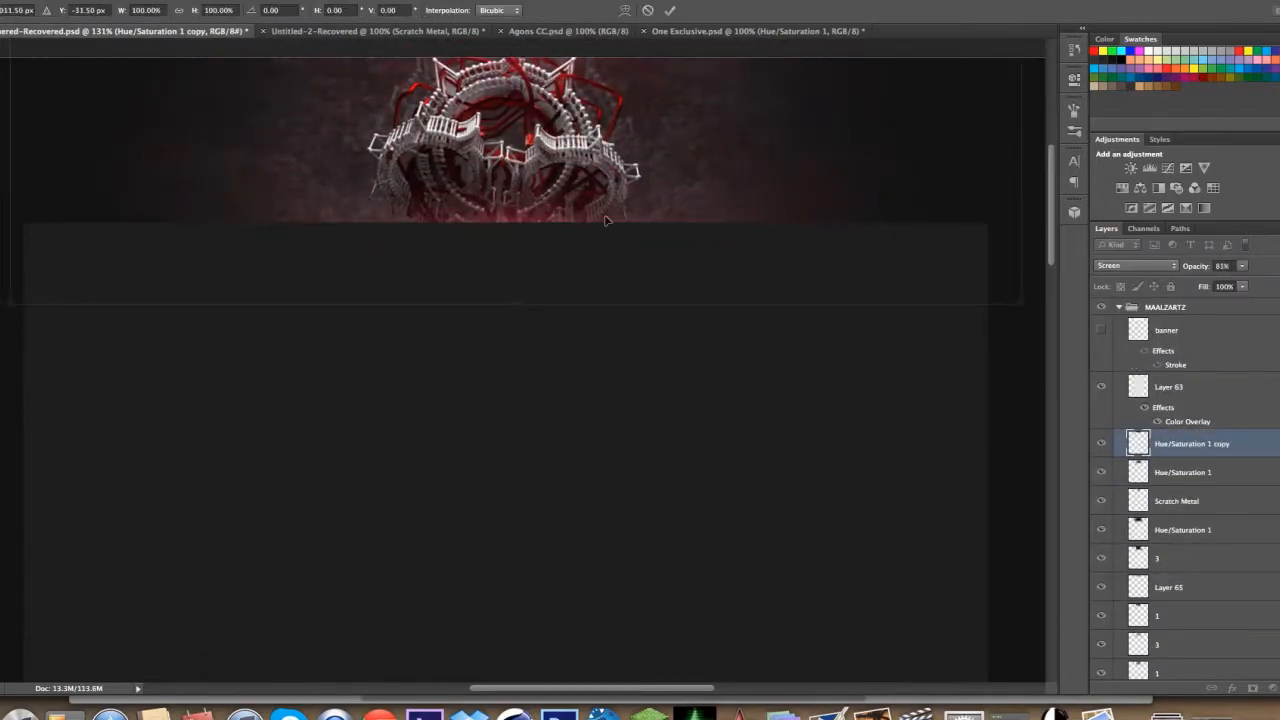
{"action": "left_click", "coordinate": [725, 31]}
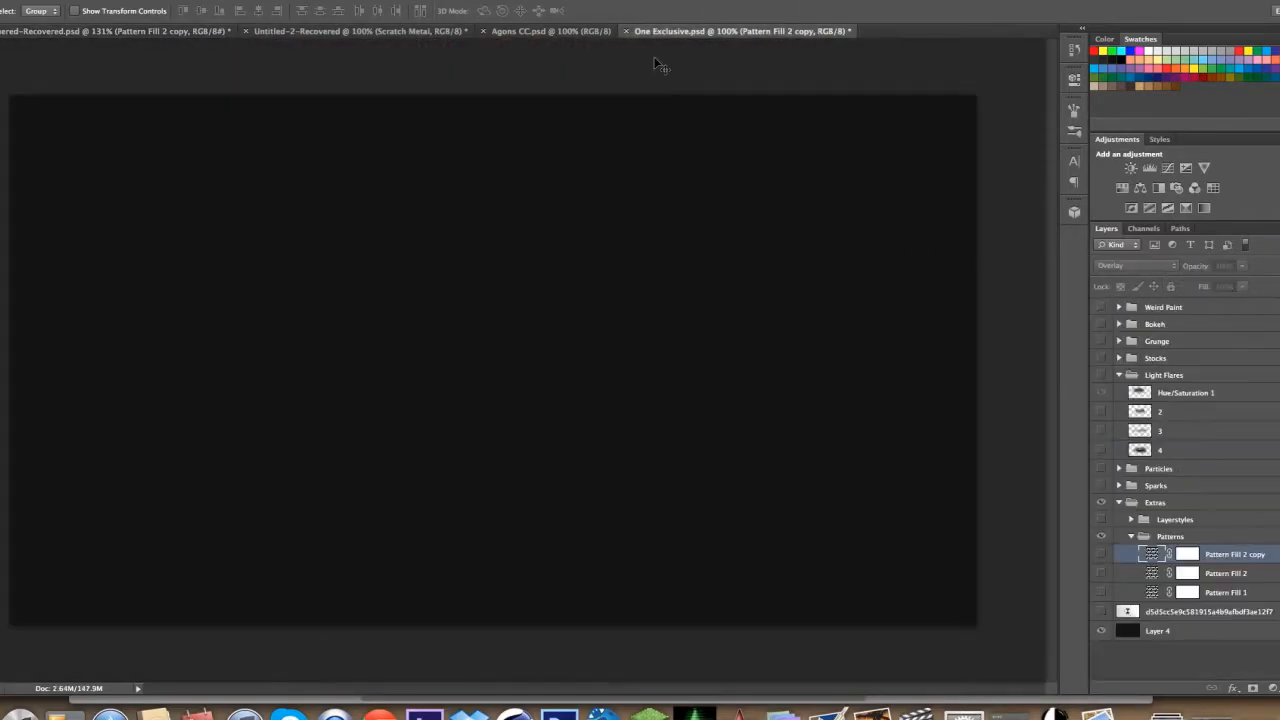
Step: Bring Pattern Fill 2 copy into the banner, paint a white glow on Layer 66, return to One Exclusive
{"action": "left_click", "coordinate": [77, 31]}
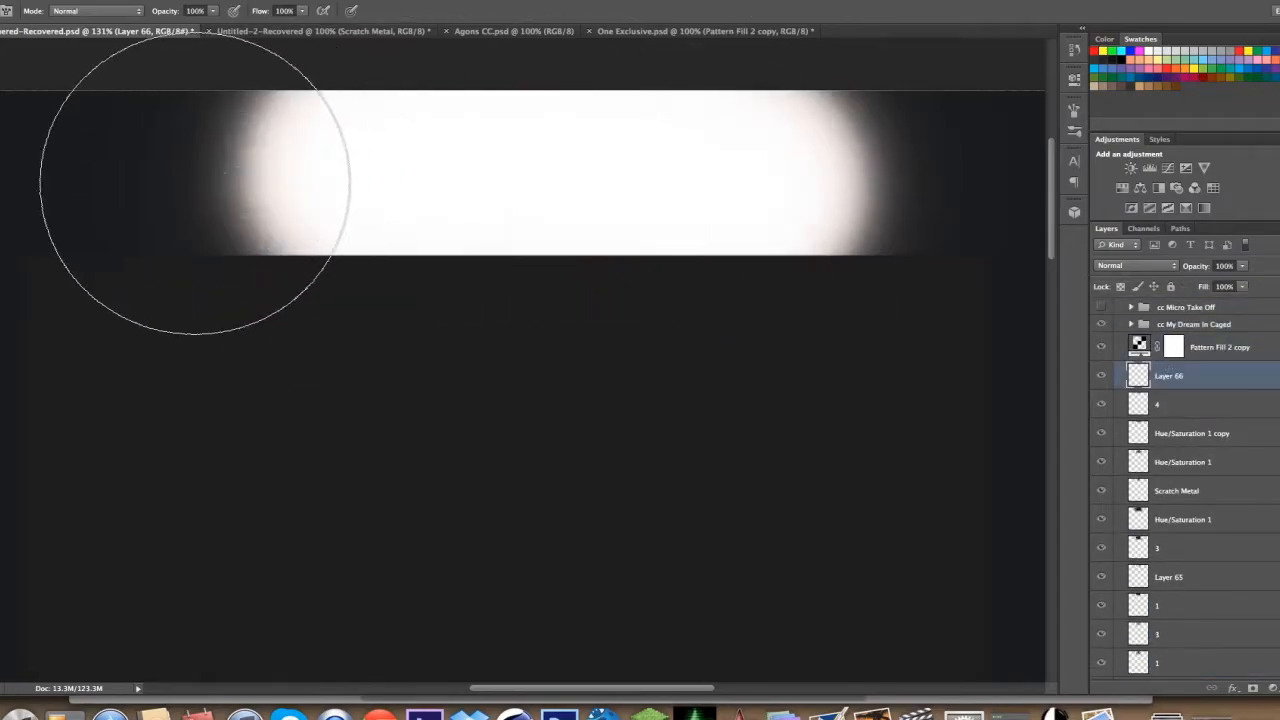
{"action": "left_click", "coordinate": [700, 31]}
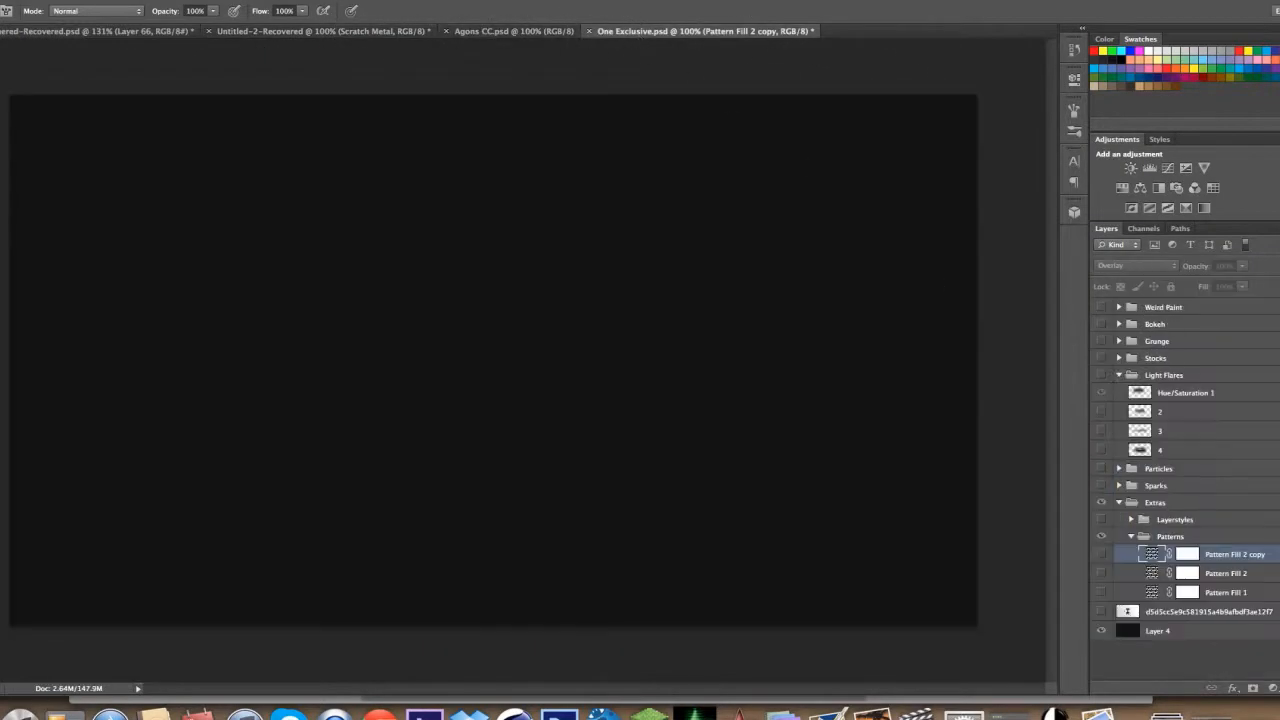